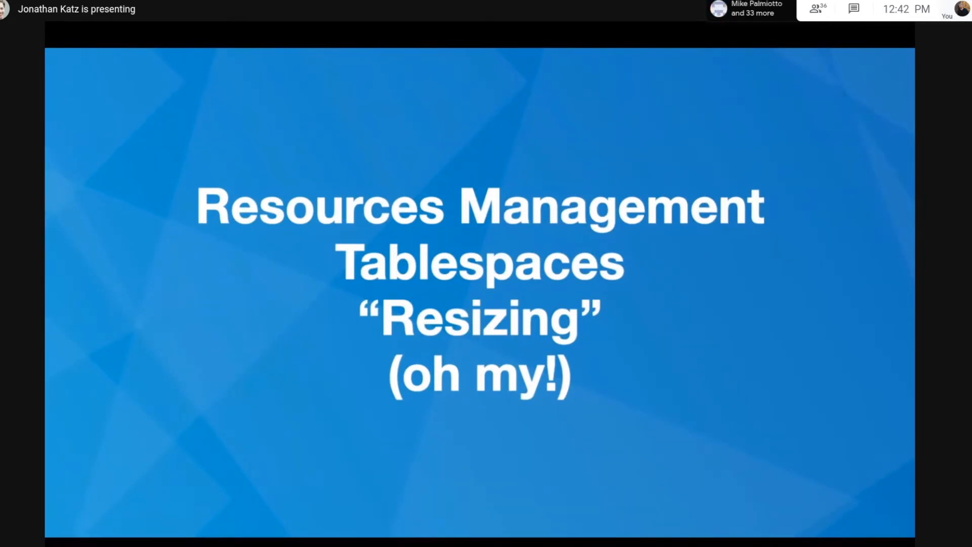
Advance to the 'Resources Management / Tablespaces / Resizing' slides.
{"action": "key", "text": "Right"}
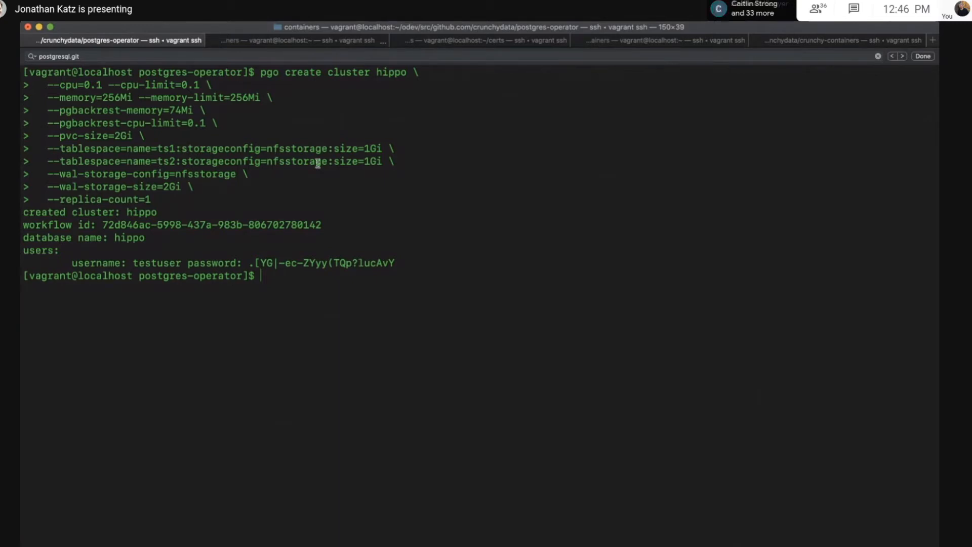
{"action": "mouse_move", "coordinate": [306, 205]}
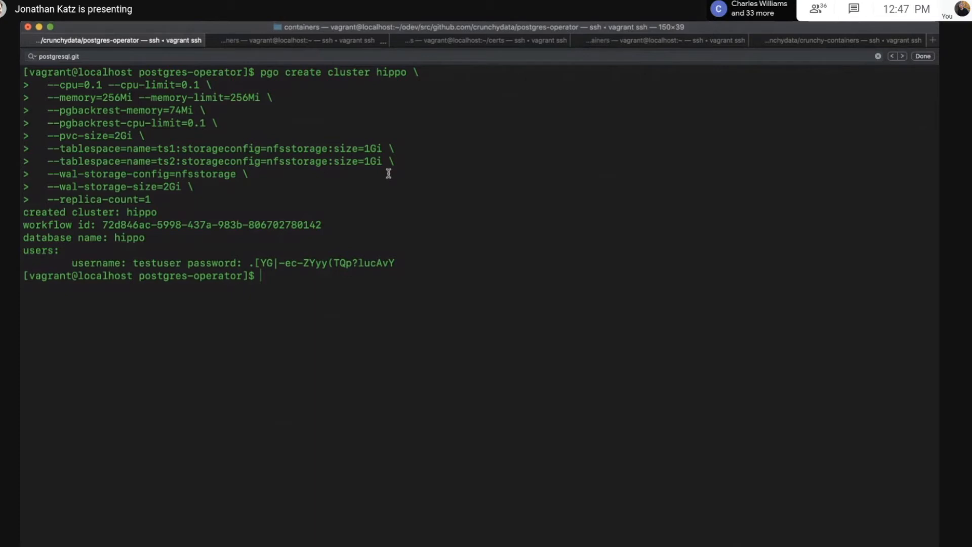
{"action": "mouse_move", "coordinate": [260, 183]}
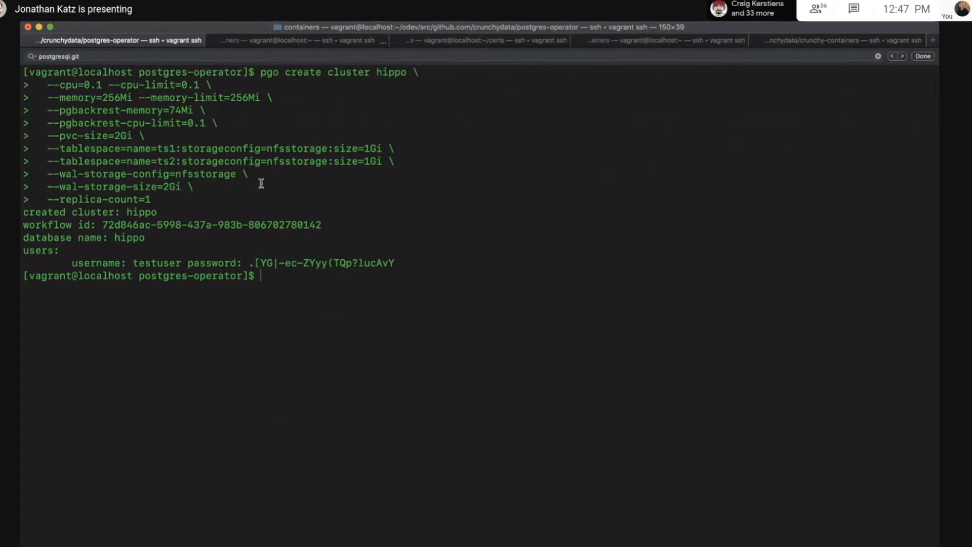
{"action": "mouse_move", "coordinate": [406, 231]}
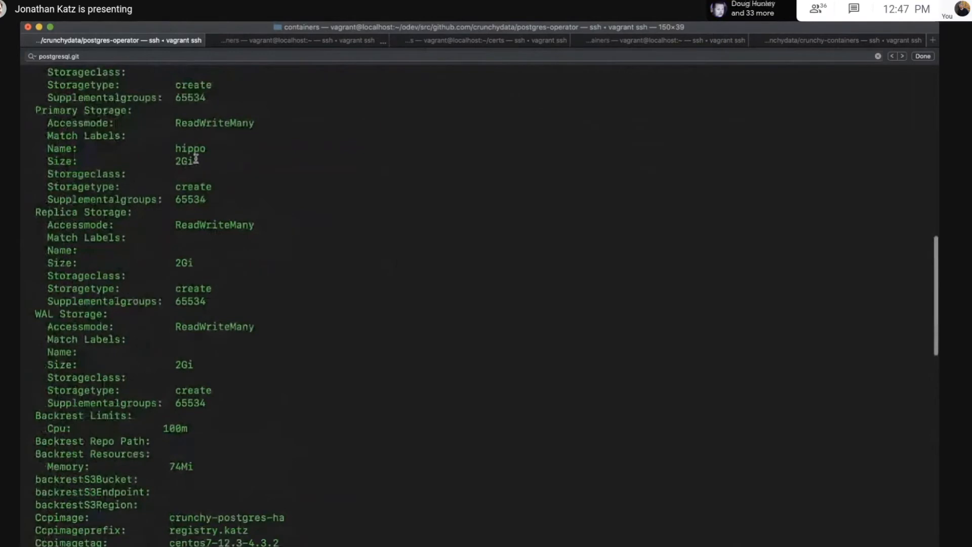
Review hippo's pgcluster description with ts1/ts2 mounts, then queue 'kubectl -n jkatz describe deployments hippo'.
{"action": "scroll", "scroll_direction": "down", "scroll_amount": 3}
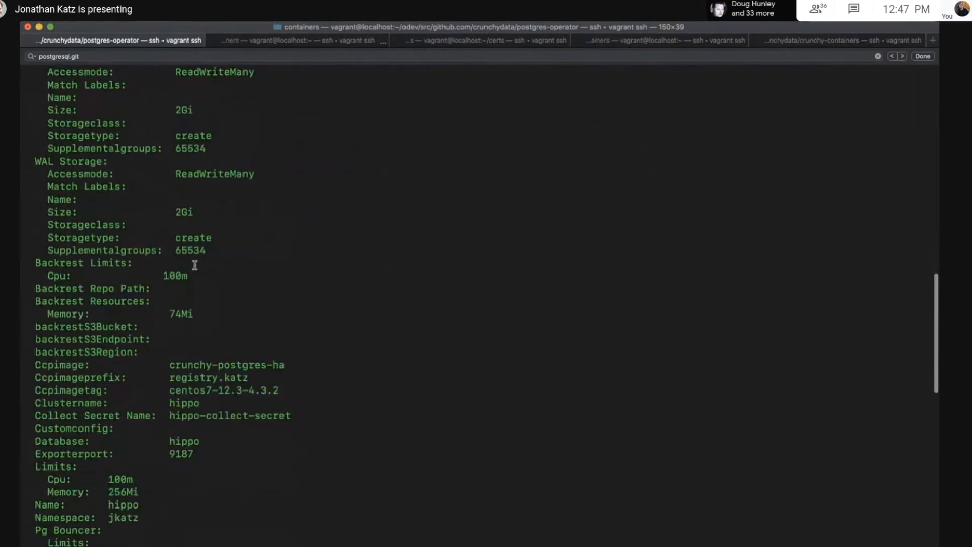
{"action": "scroll", "scroll_direction": "down", "scroll_amount": 3}
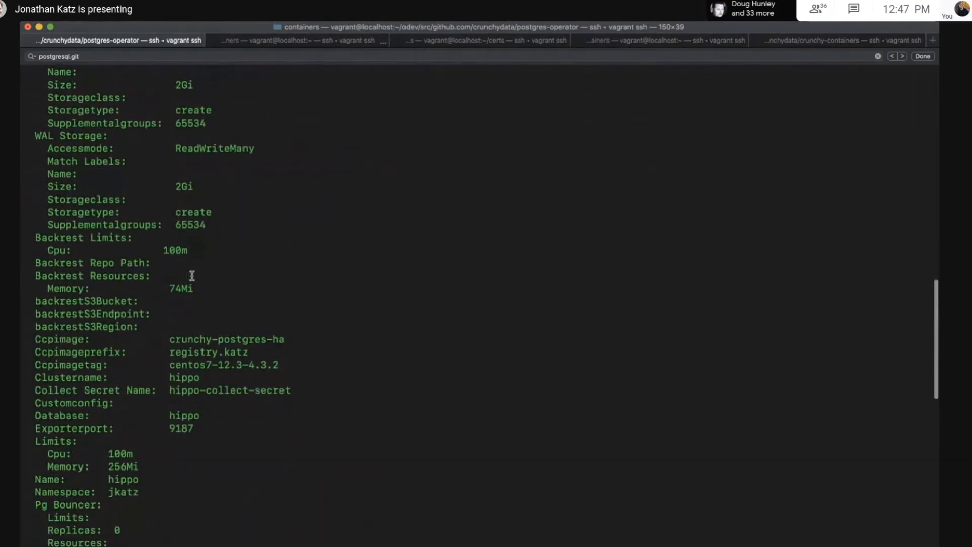
{"action": "scroll", "scroll_direction": "down", "scroll_amount": 3}
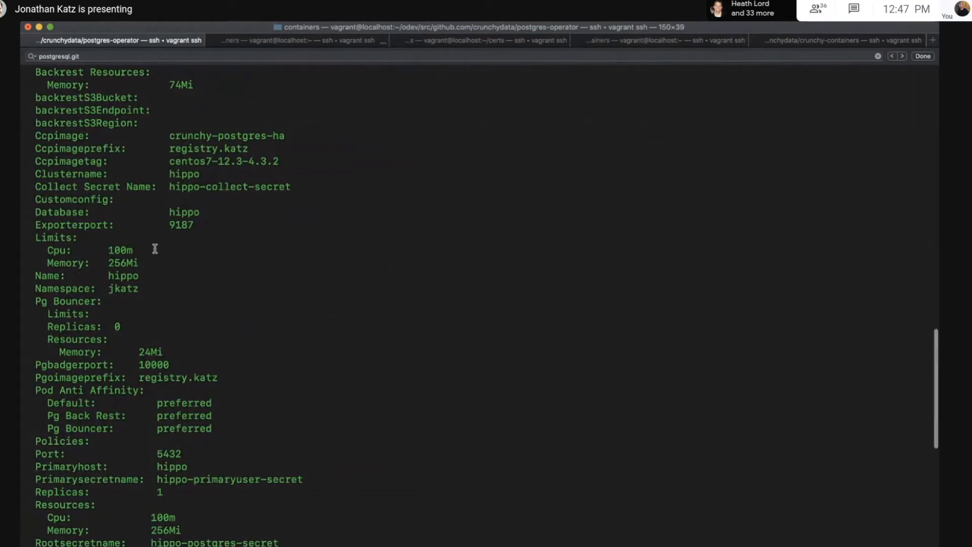
{"action": "scroll", "scroll_direction": "down", "scroll_amount": 3}
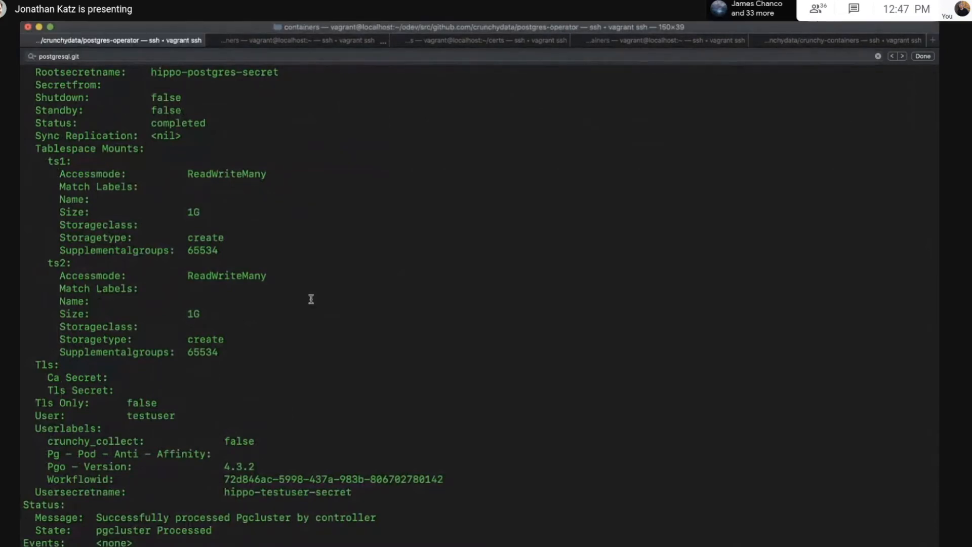
{"action": "type", "text": "kubectl -n jkatz describe deployments hippo"}
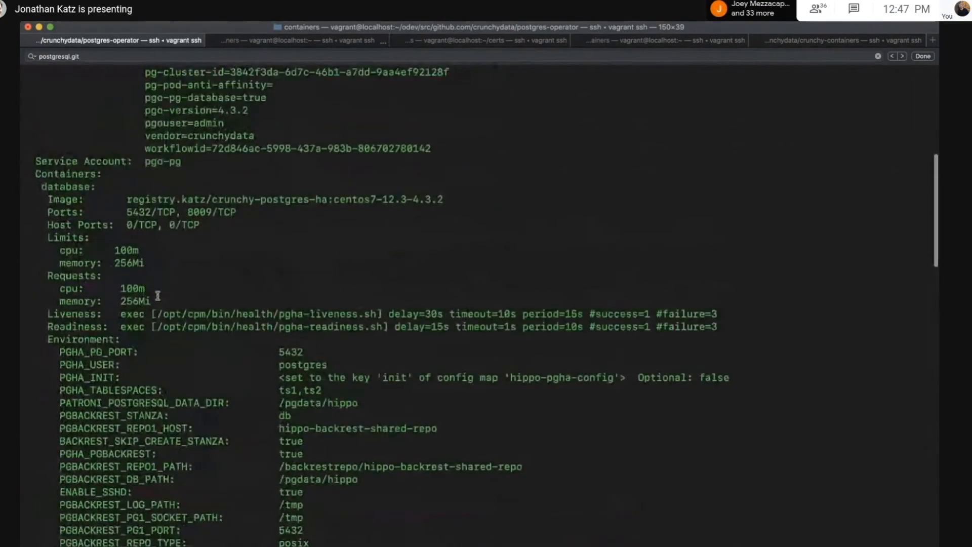
Inspect hippo's deployment output showing 100m CPU, 256Mi memory limits and tablespace volume claims.
{"action": "left_click_drag", "start_coordinate": [62, 237], "coordinate": [148, 301]}
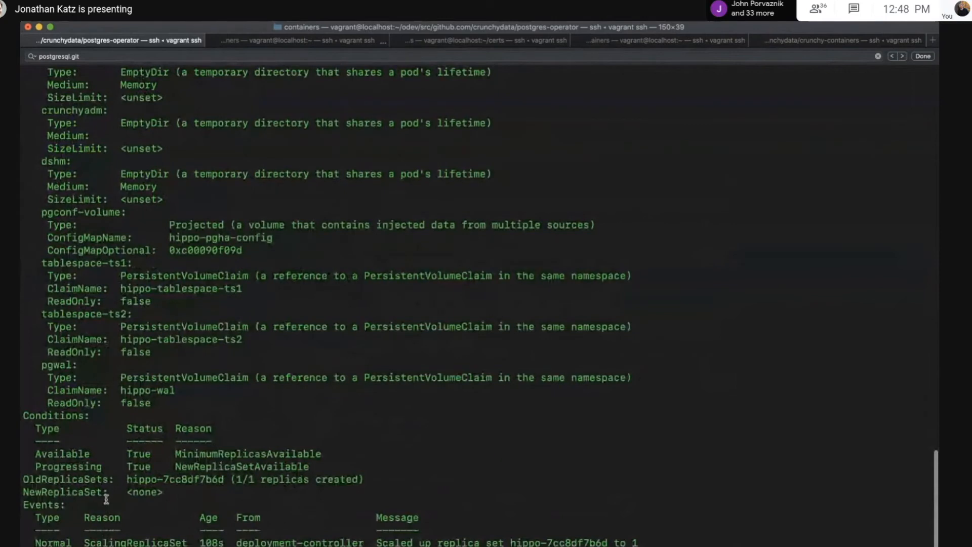
{"action": "mouse_move", "coordinate": [128, 487]}
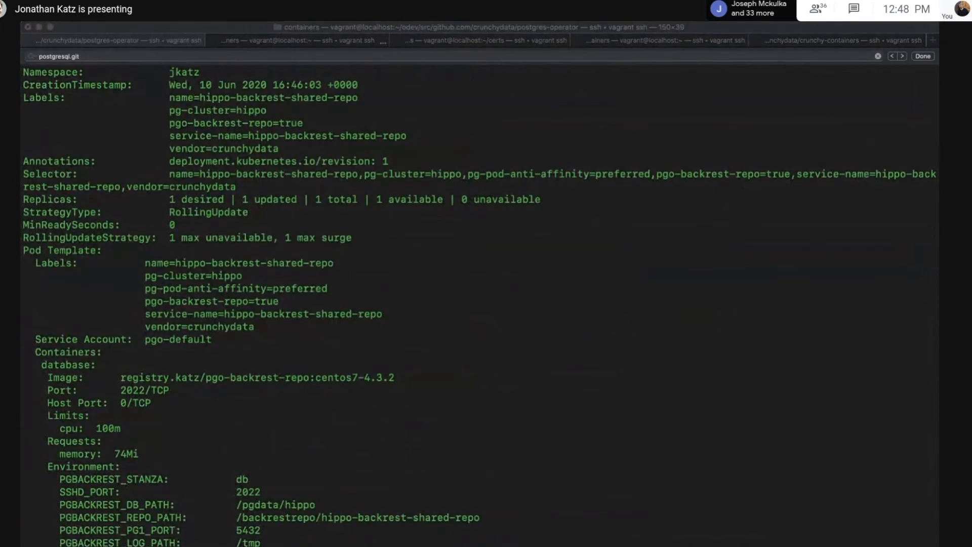
{"action": "scroll", "scroll_direction": "down", "scroll_amount": 3}
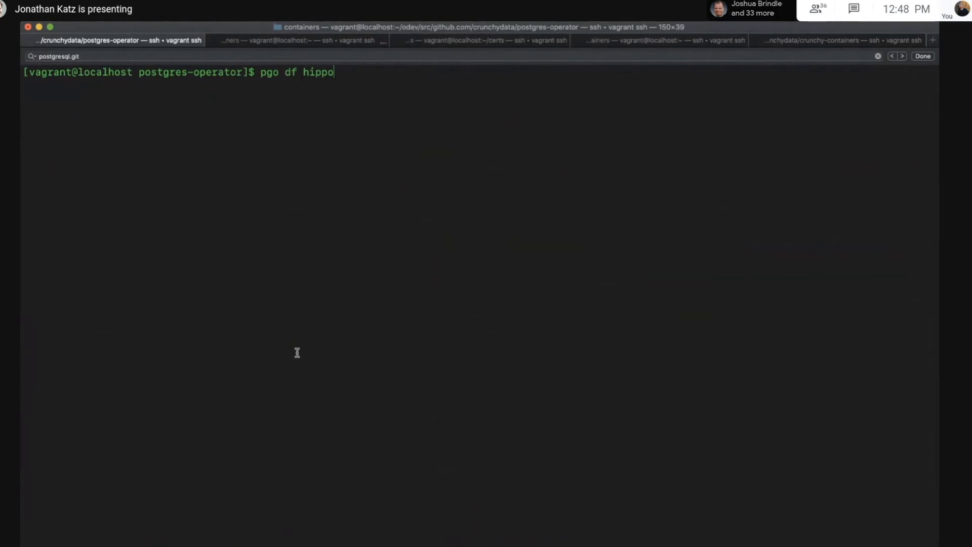
Run 'pgo df hippo' to list volume usage, then queue 'pgo show user hippo'.
{"action": "key", "text": "Return"}
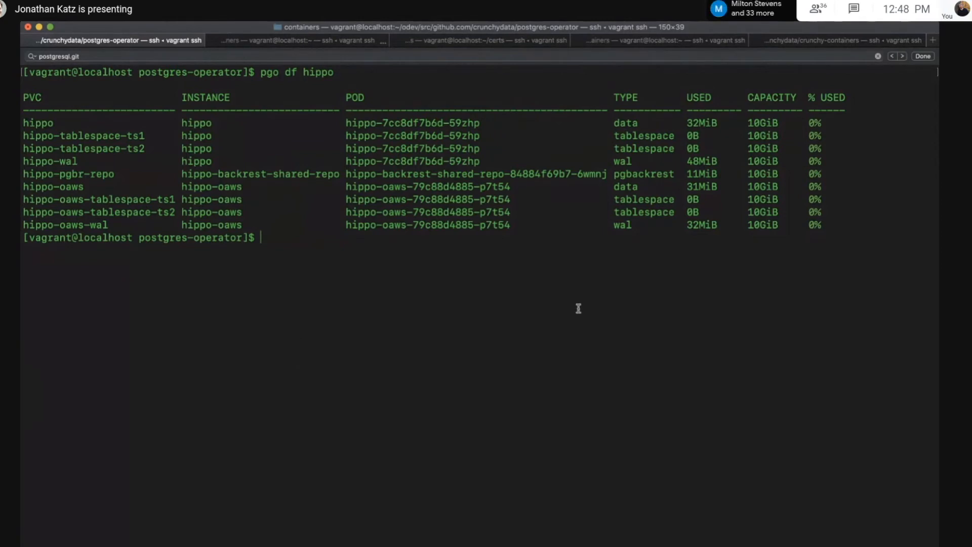
{"action": "mouse_move", "coordinate": [782, 170]}
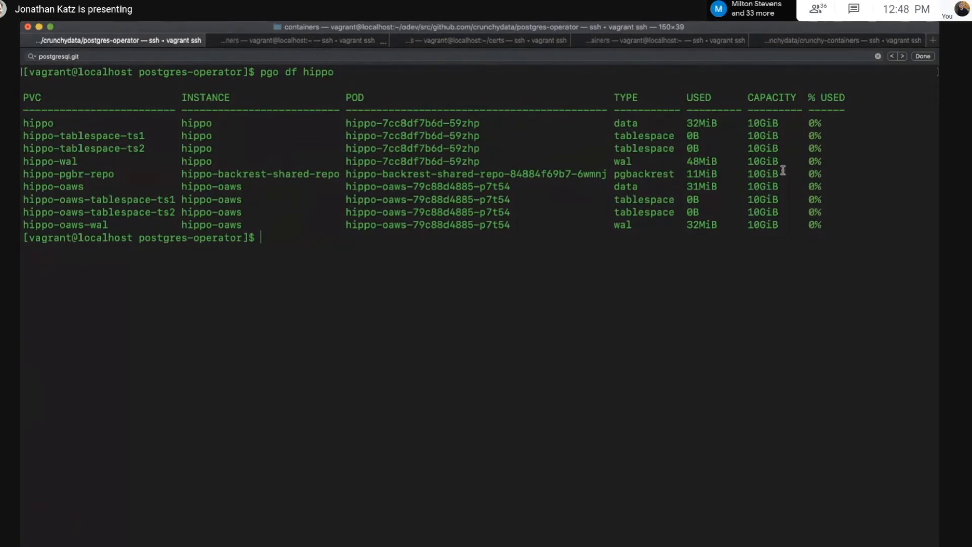
{"action": "mouse_move", "coordinate": [727, 379]}
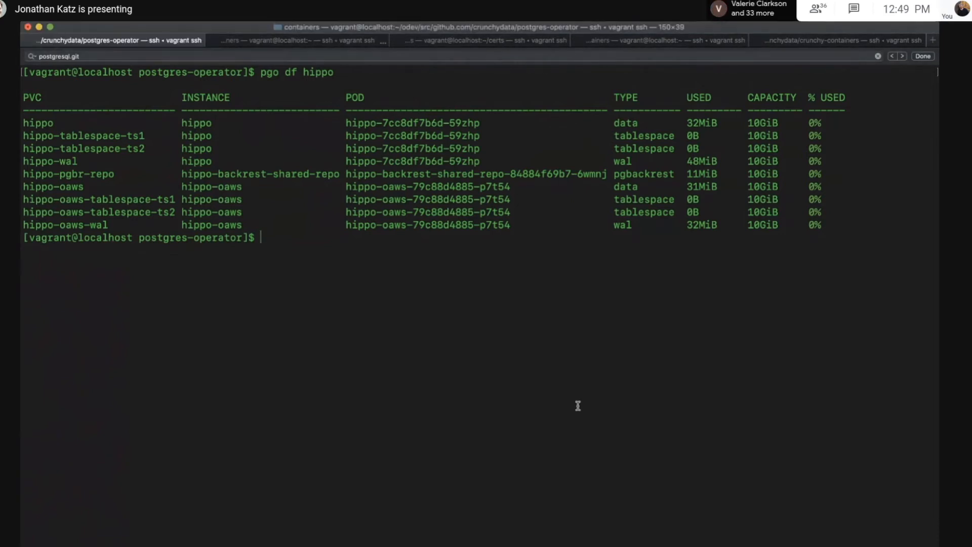
{"action": "type", "text": "pgo show user hippo"}
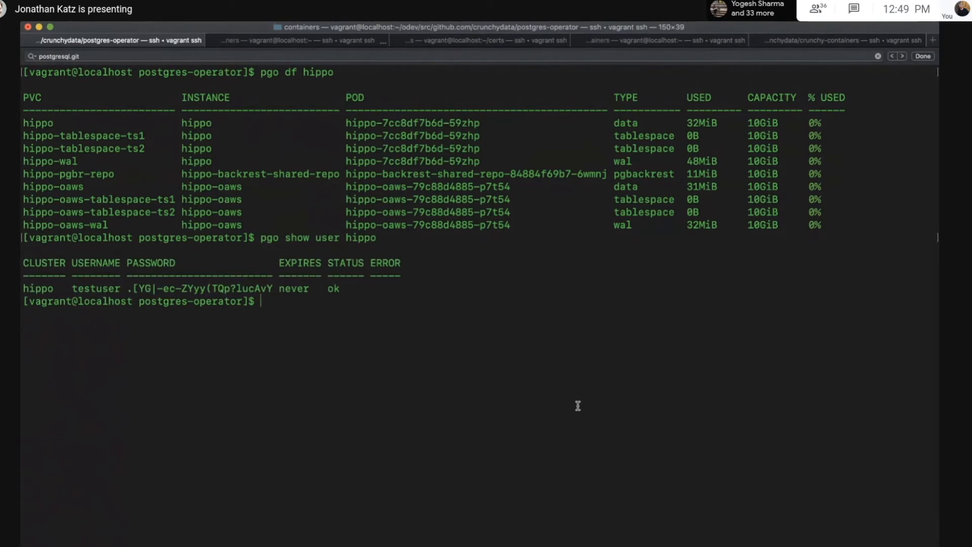
{"action": "mouse_move", "coordinate": [127, 287]}
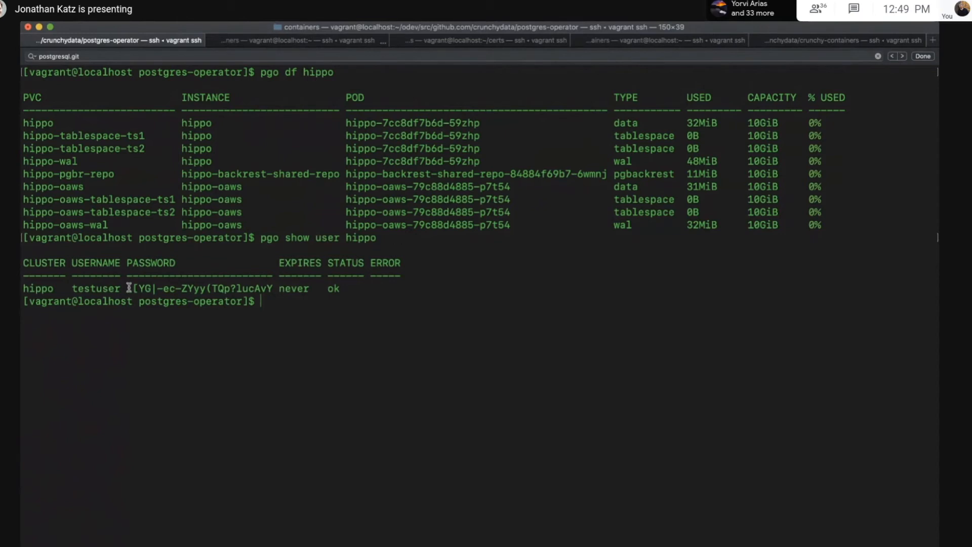
{"action": "left_click_drag", "start_coordinate": [129, 288], "coordinate": [272, 288]}
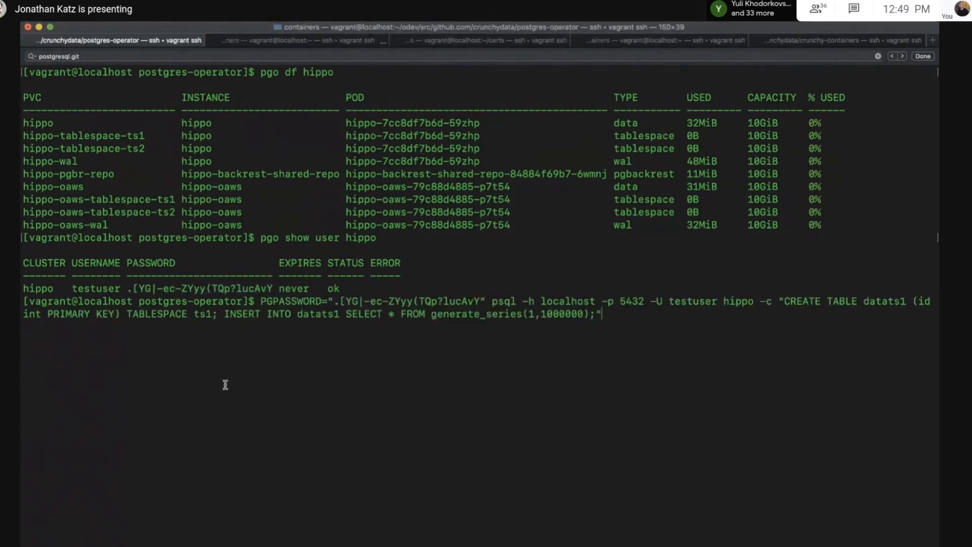
{"action": "mouse_move", "coordinate": [198, 314]}
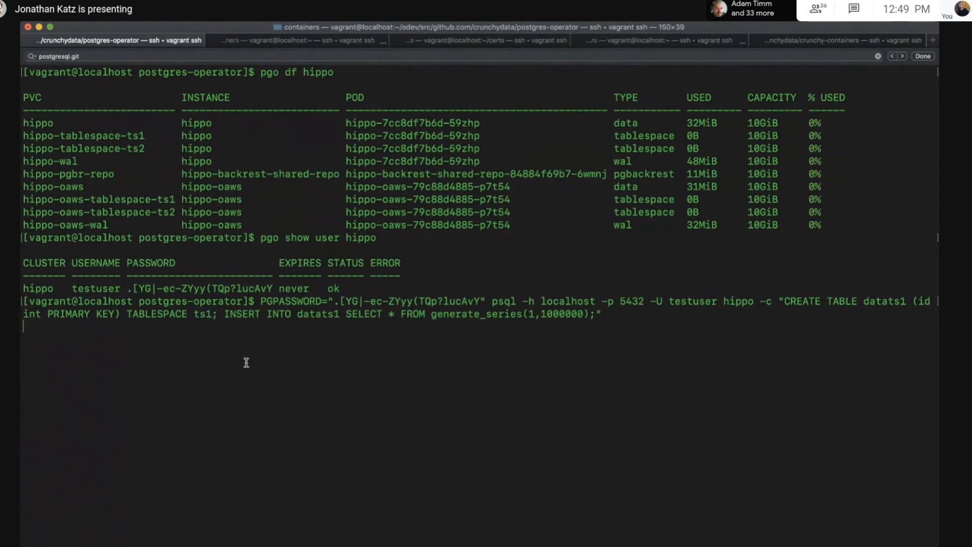
Run the psql command creating datats1 in tablespace ts1 and inserting one million rows.
{"action": "double_click", "coordinate": [202, 314]}
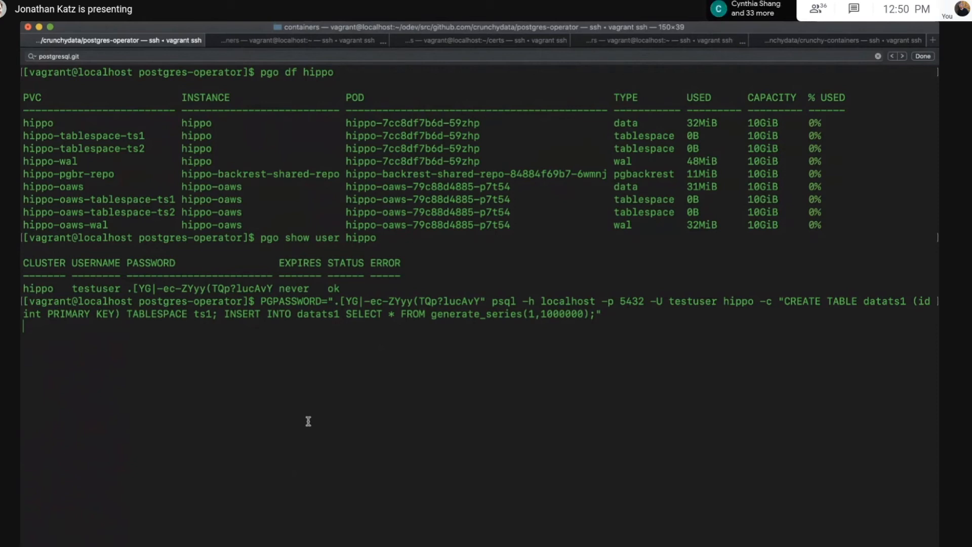
{"action": "mouse_move", "coordinate": [562, 109]}
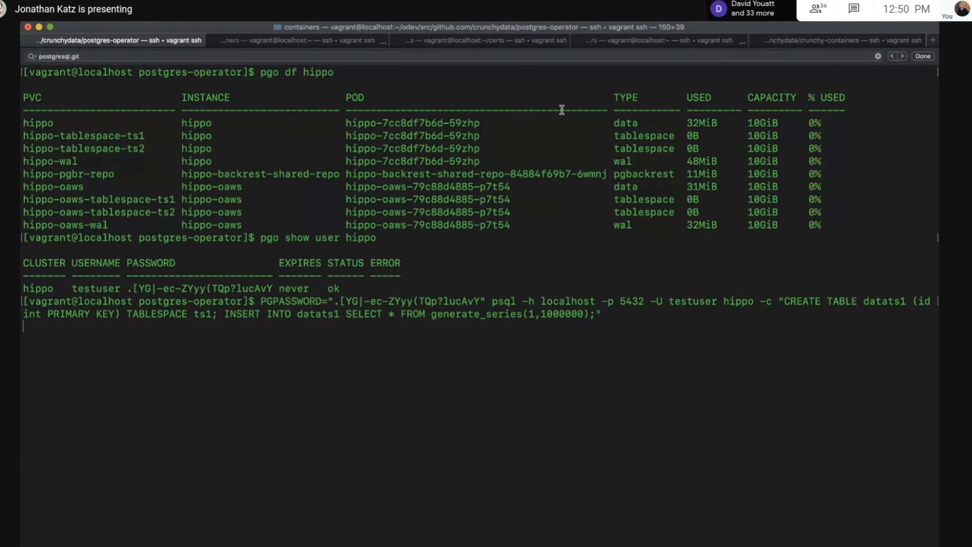
{"action": "key", "text": "Return"}
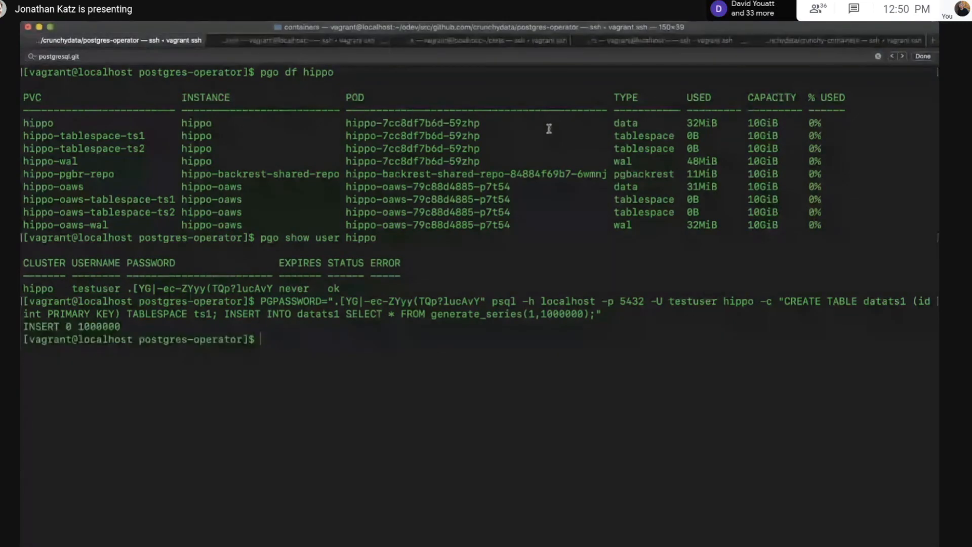
Rerun 'pgo df hippo' and review the cluster spec with updated CPU/memory and pgBackRest limits.
{"action": "type", "text": "pgo df hippo"}
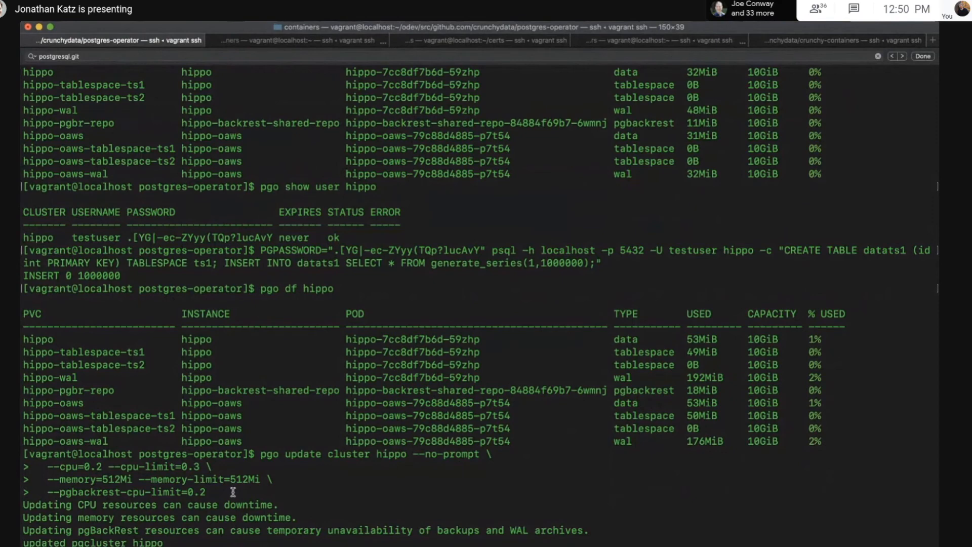
{"action": "scroll", "scroll_direction": "down", "scroll_amount": 3}
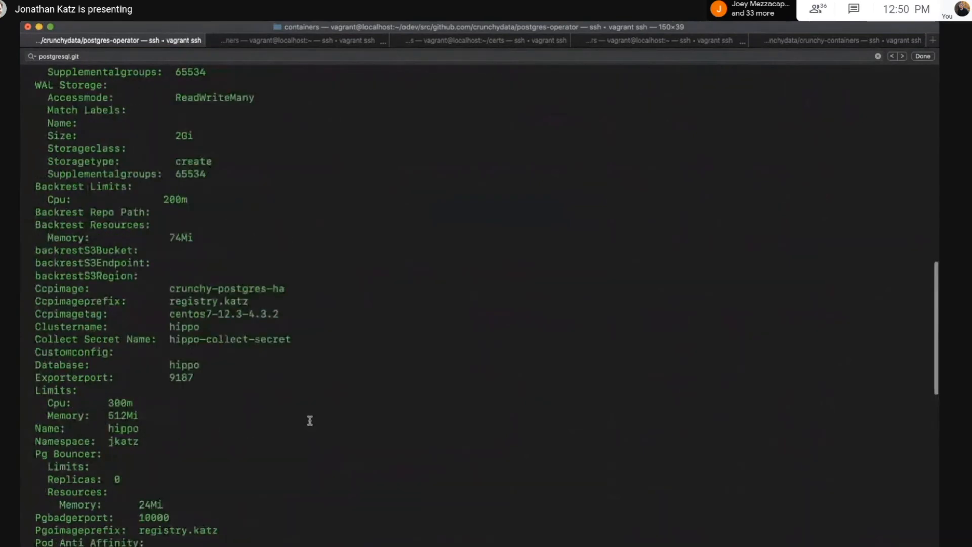
{"action": "scroll", "scroll_direction": "down", "scroll_amount": 3}
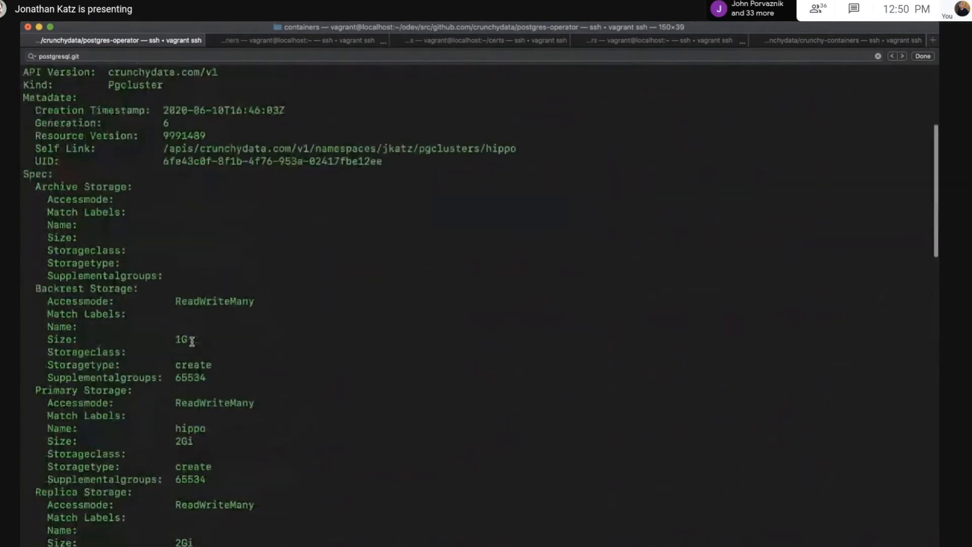
{"action": "scroll", "scroll_direction": "down", "scroll_amount": 3}
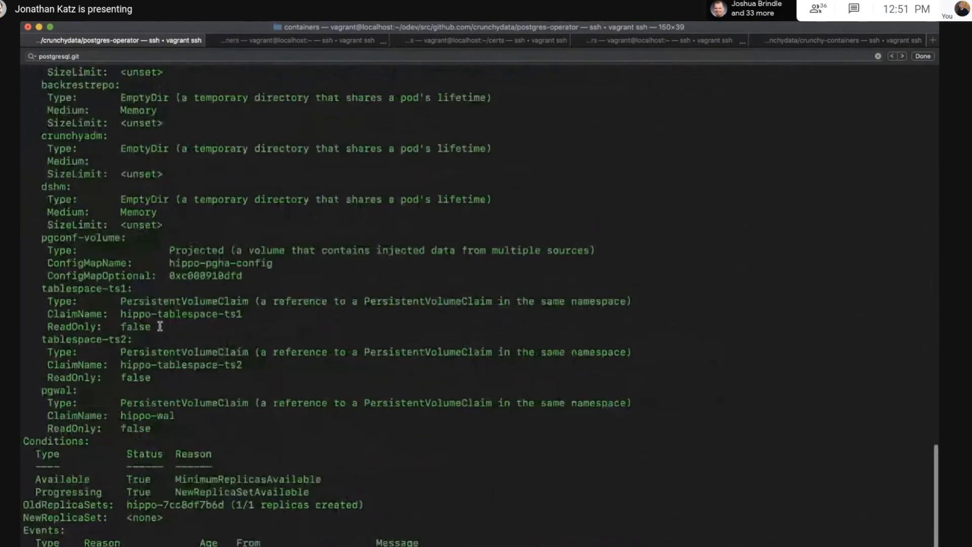
{"action": "scroll", "scroll_direction": "down", "scroll_amount": 3}
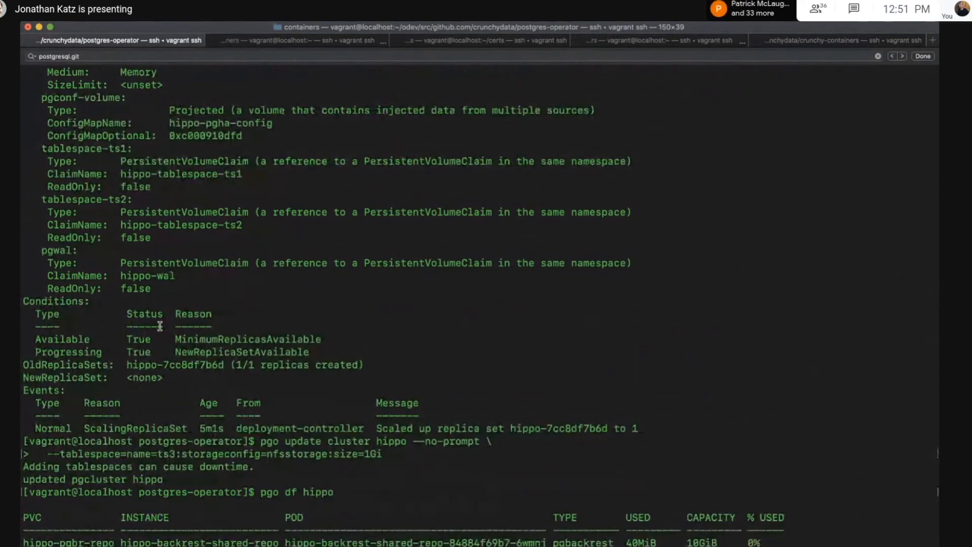
Review output showing the new 1Gi ts3 tablespace volumes and hippo's pods coming back up.
{"action": "scroll", "scroll_direction": "down", "scroll_amount": 3}
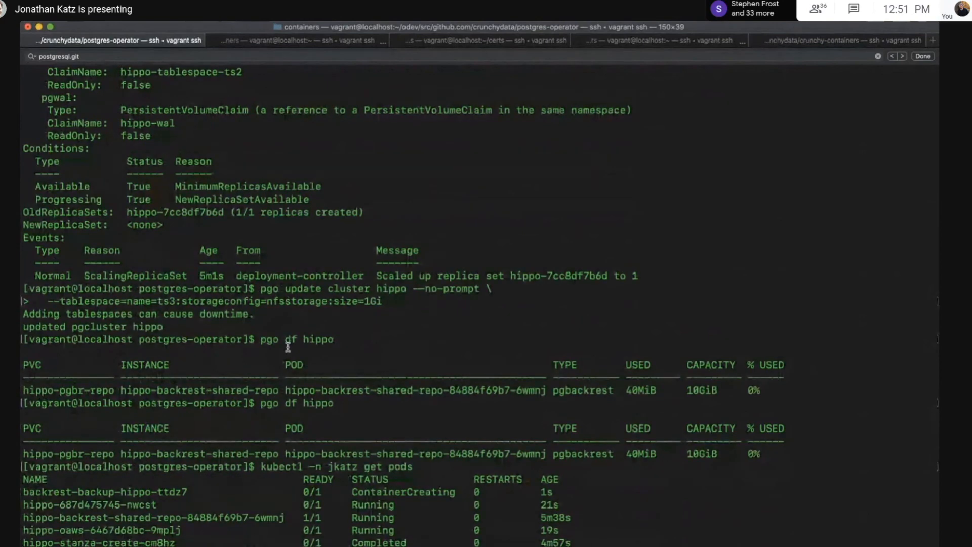
{"action": "scroll", "scroll_direction": "down", "scroll_amount": 3}
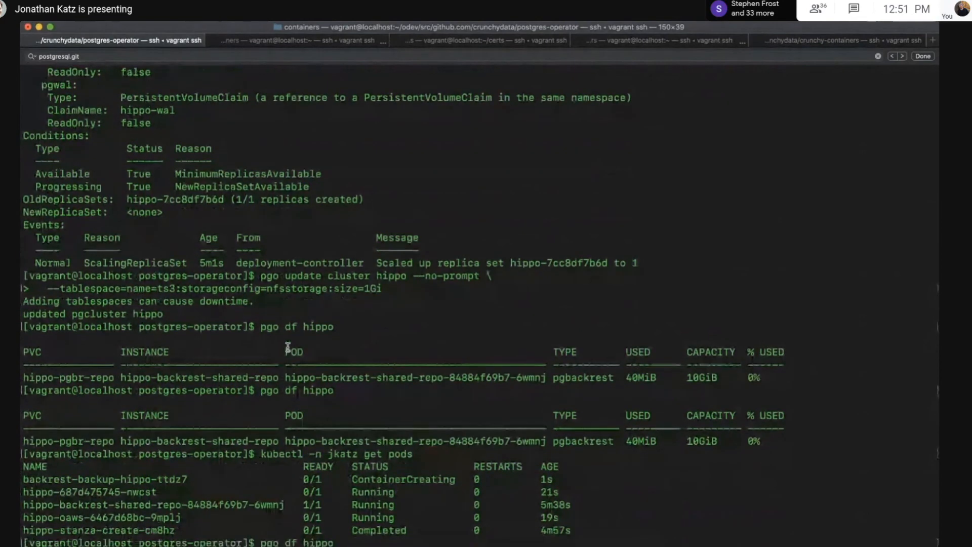
{"action": "scroll", "scroll_direction": "down", "scroll_amount": 3}
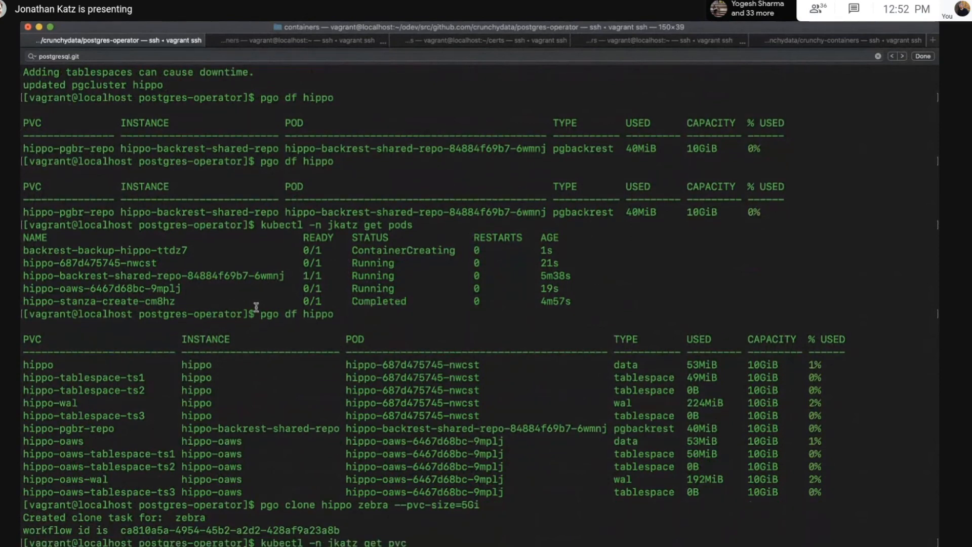
Review the bound PVC list including zebra's 5Gi data, pgBackRest, ts1–ts3 and WAL volumes.
{"action": "scroll", "scroll_direction": "down", "scroll_amount": 3}
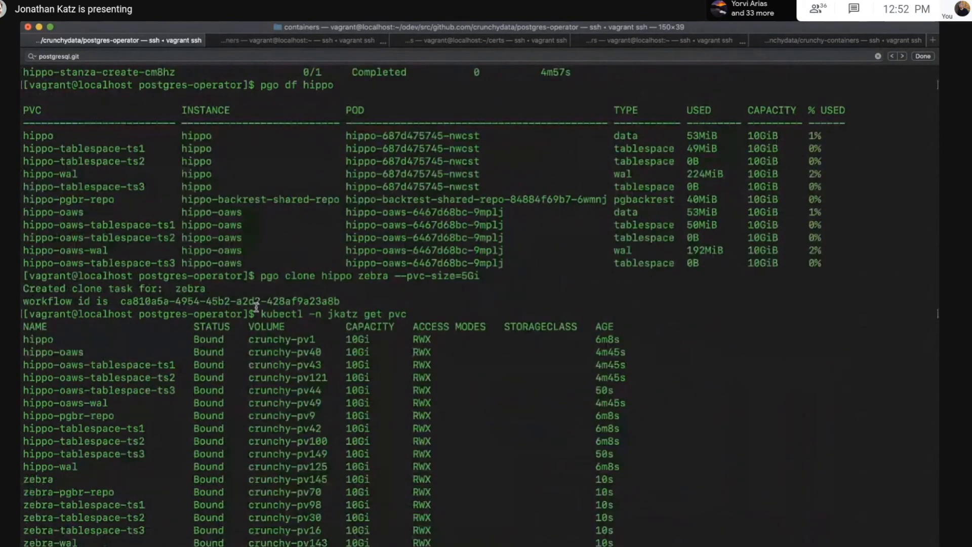